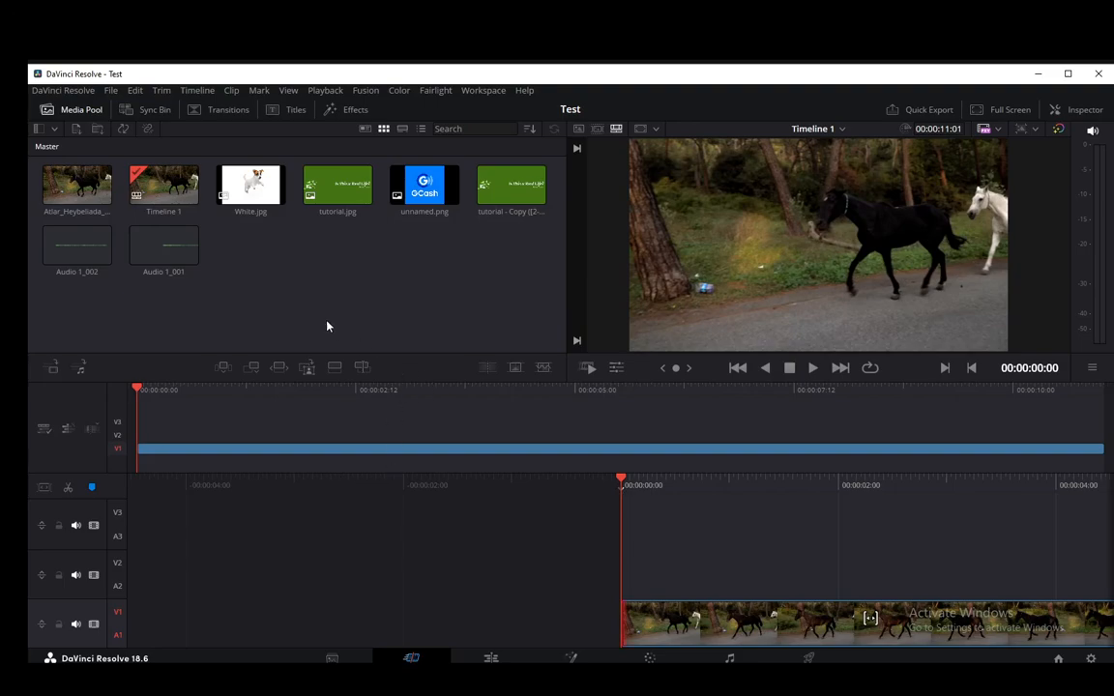
pyautogui.moveTo(321, 336)
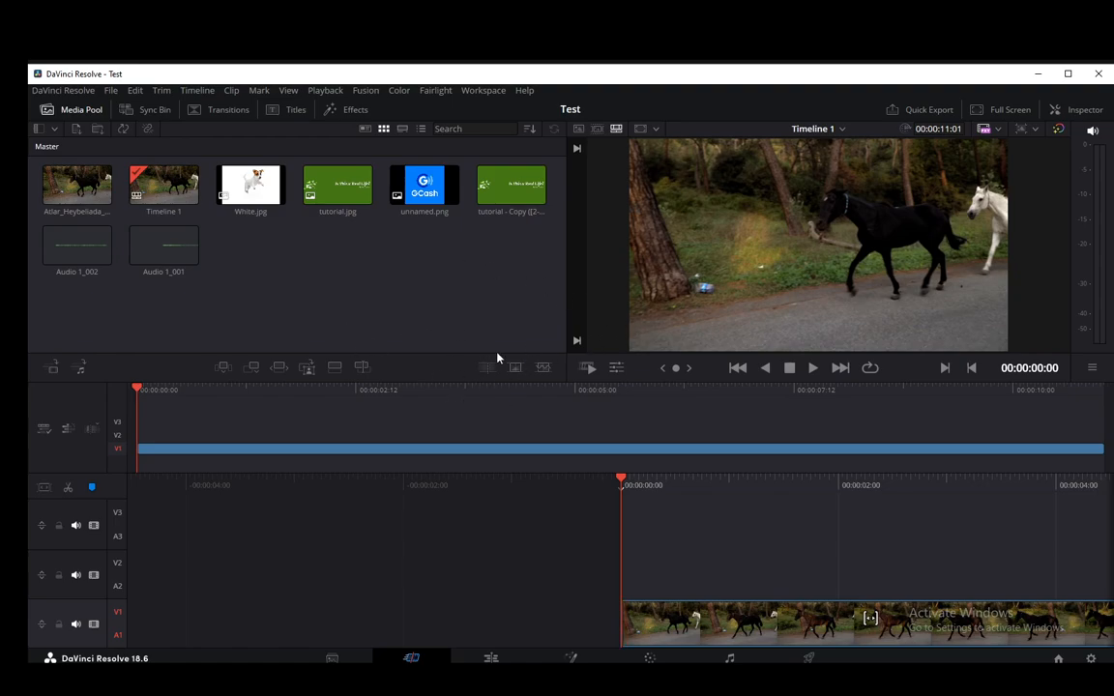
pyautogui.moveTo(404, 285)
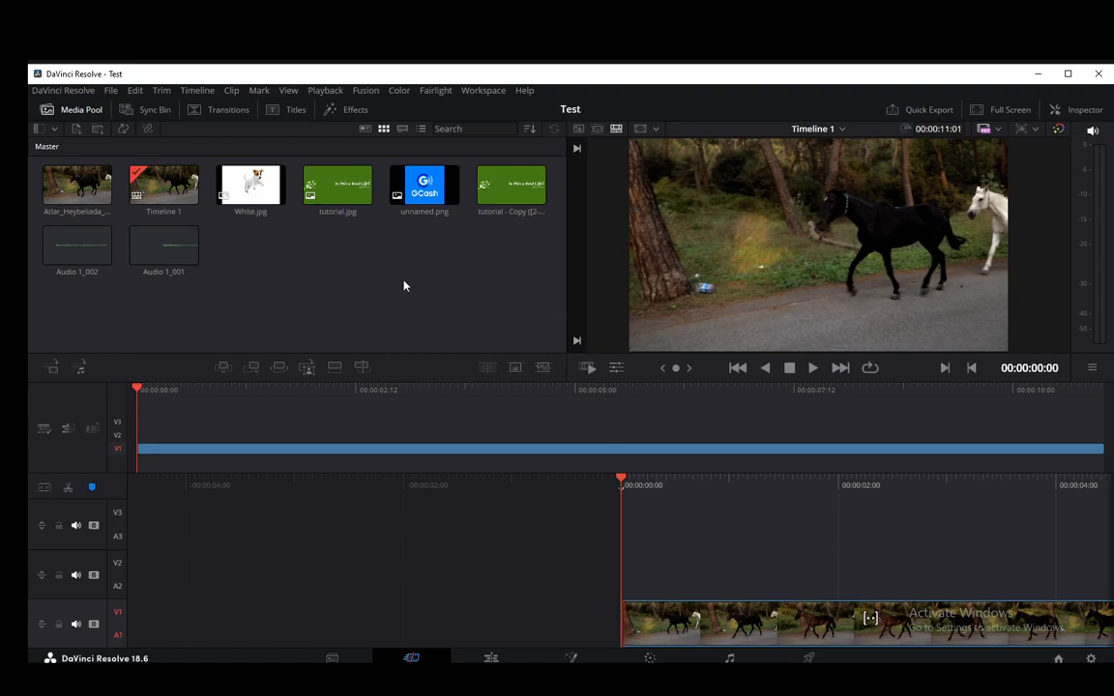
pyautogui.moveTo(388, 252)
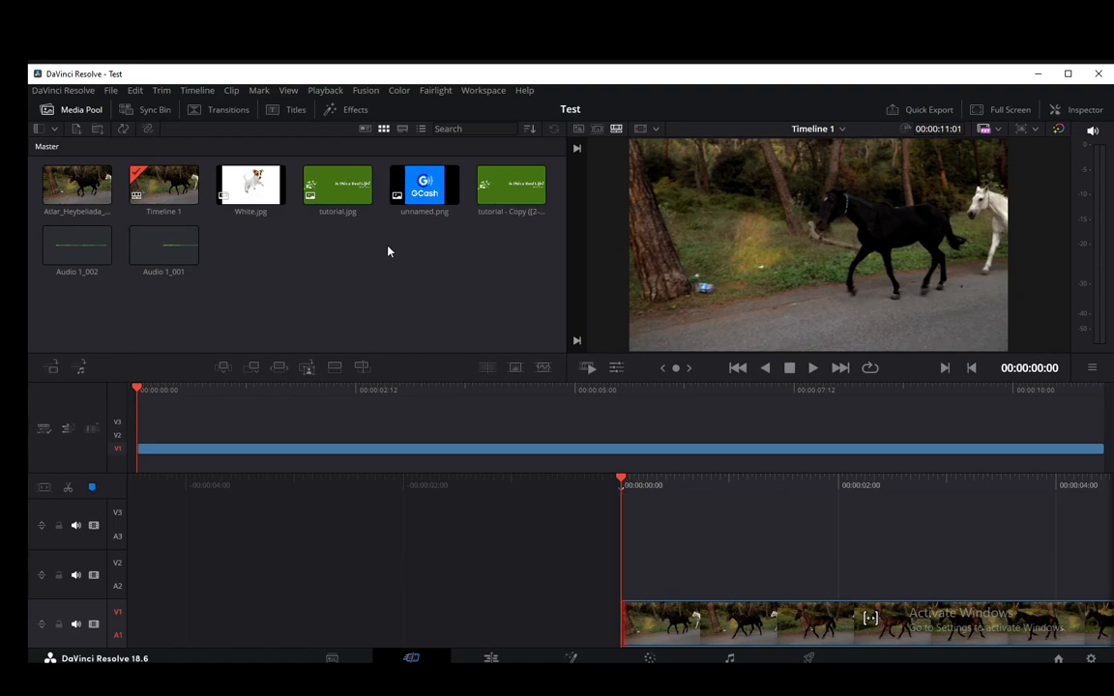
pyautogui.moveTo(538, 448)
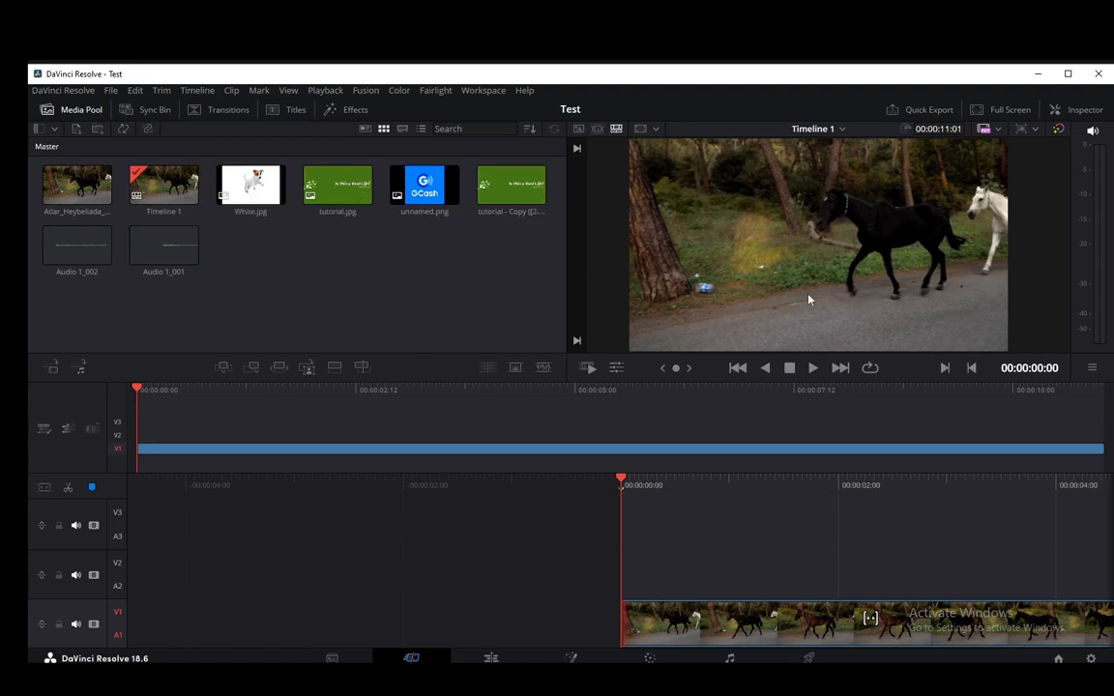
# - On the Deliver page, set the codec to H.265, keep 24 fps and enable video export
pyautogui.click(110, 90)
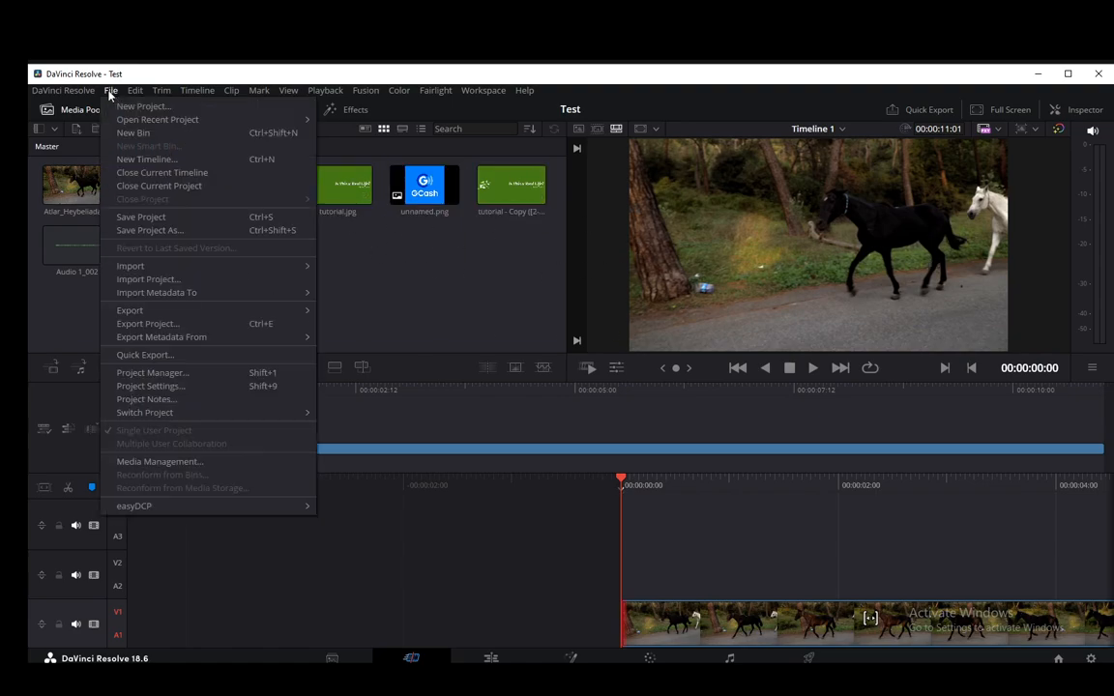
pyautogui.moveTo(179, 245)
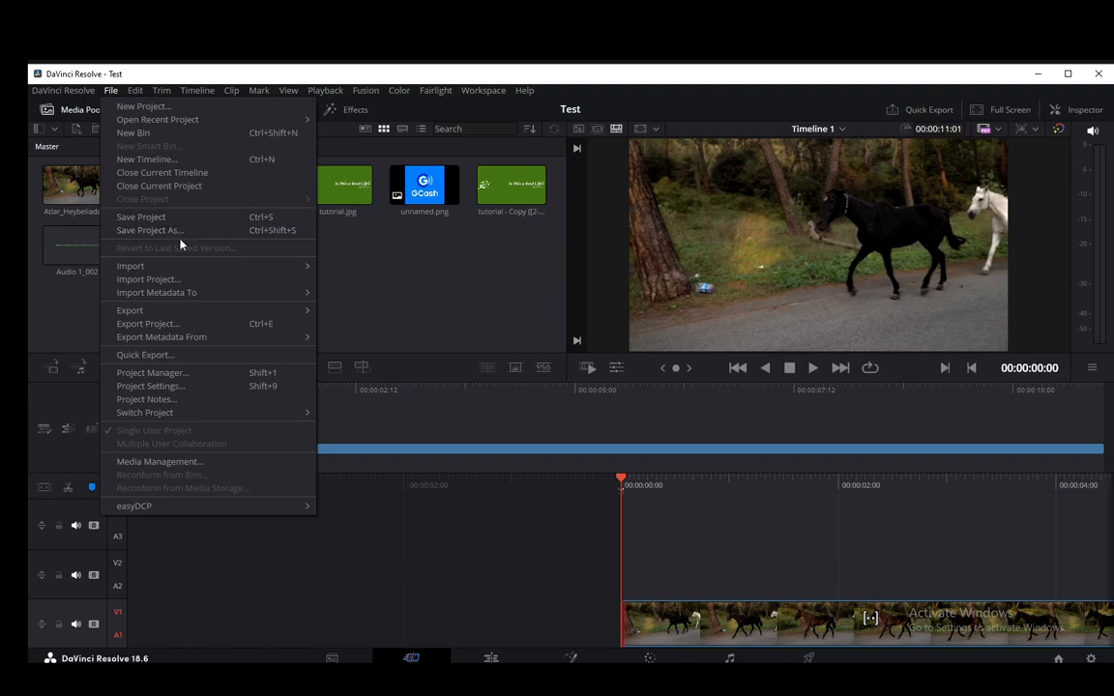
pyautogui.moveTo(221, 238)
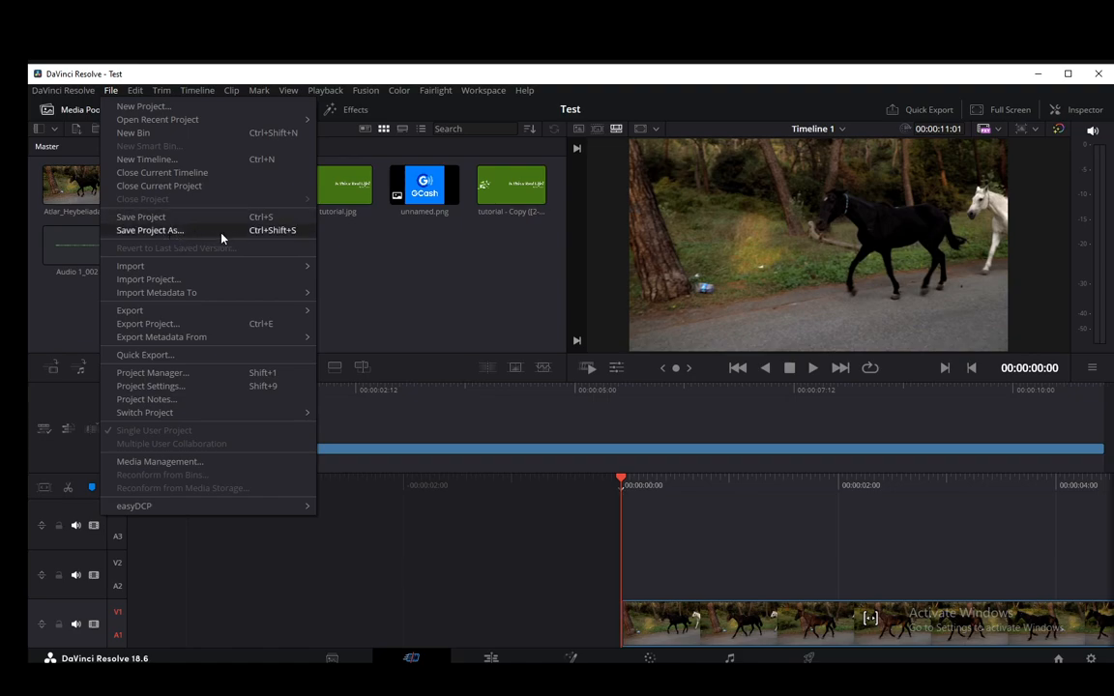
pyautogui.moveTo(197, 234)
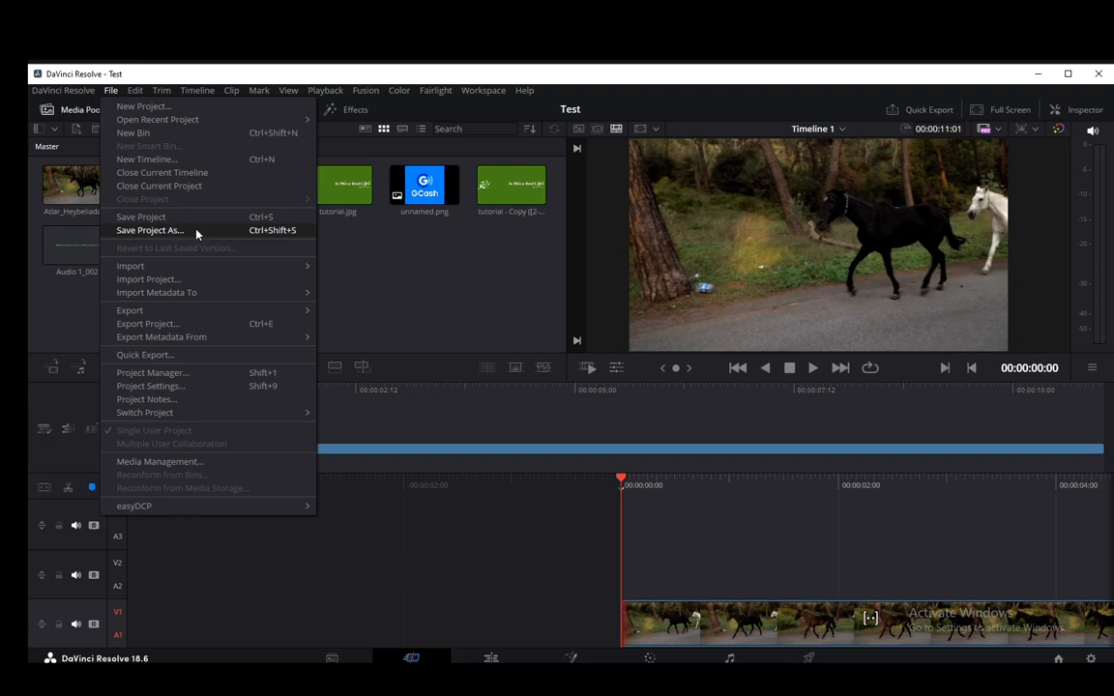
pyautogui.moveTo(190, 240)
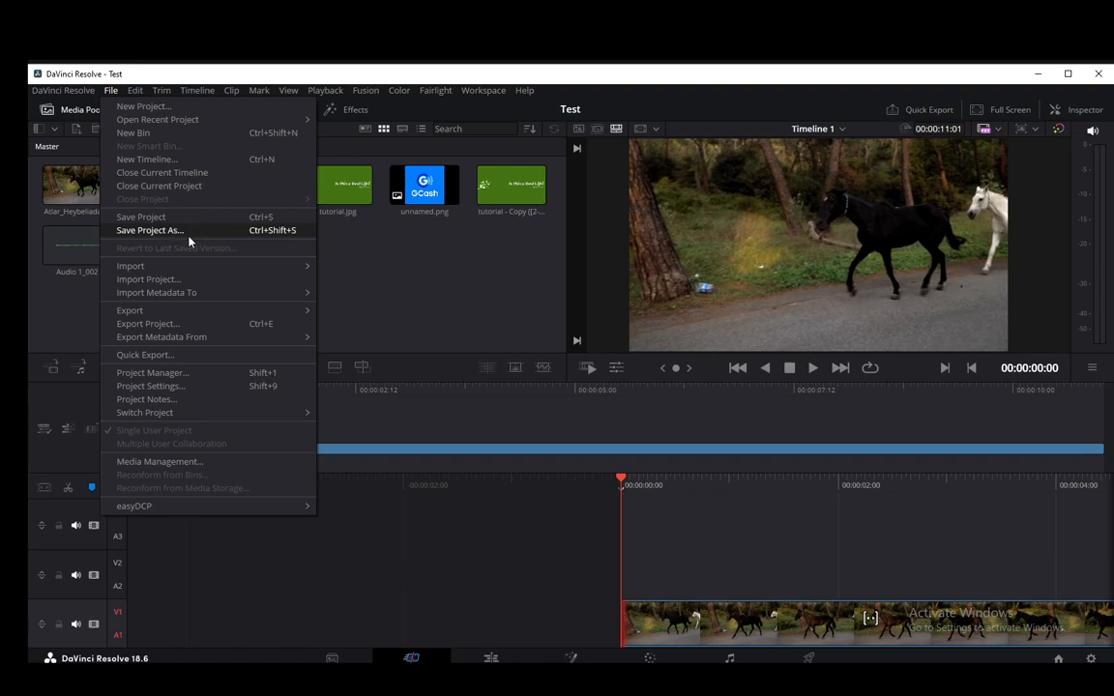
pyautogui.moveTo(129, 311)
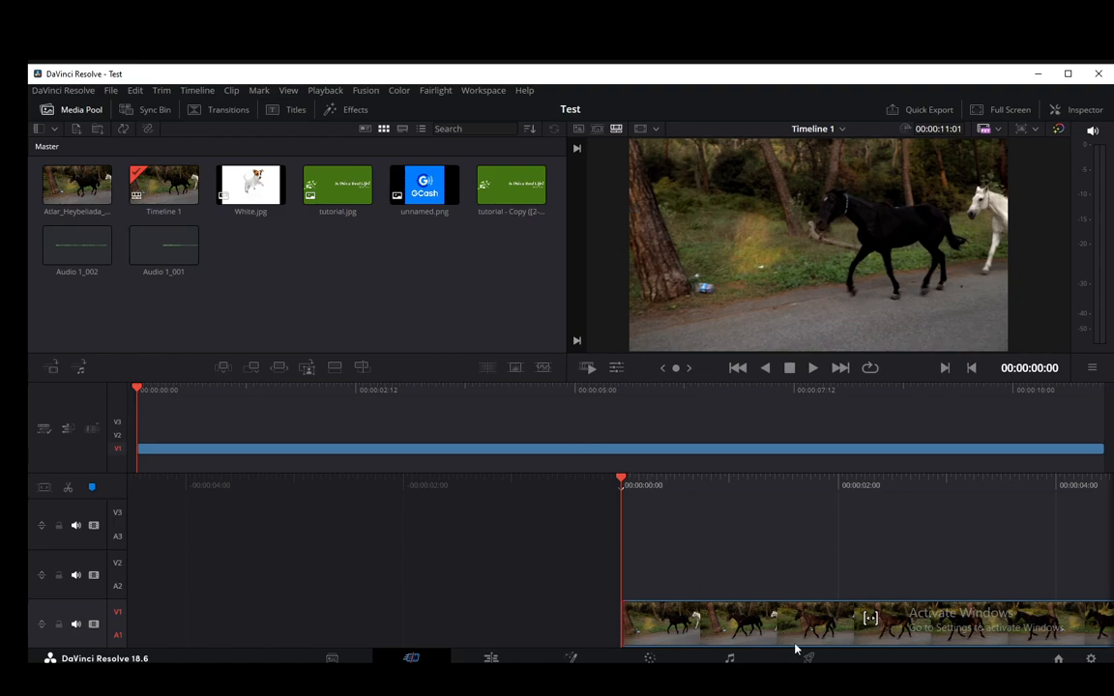
pyautogui.click(807, 659)
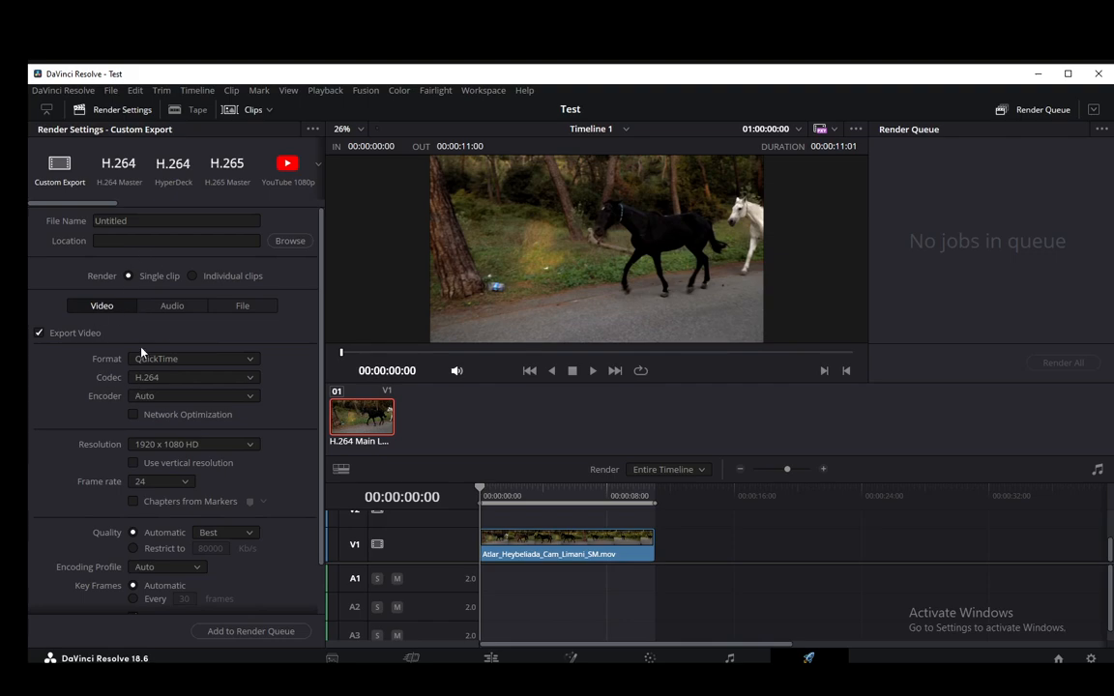
pyautogui.moveTo(231, 377)
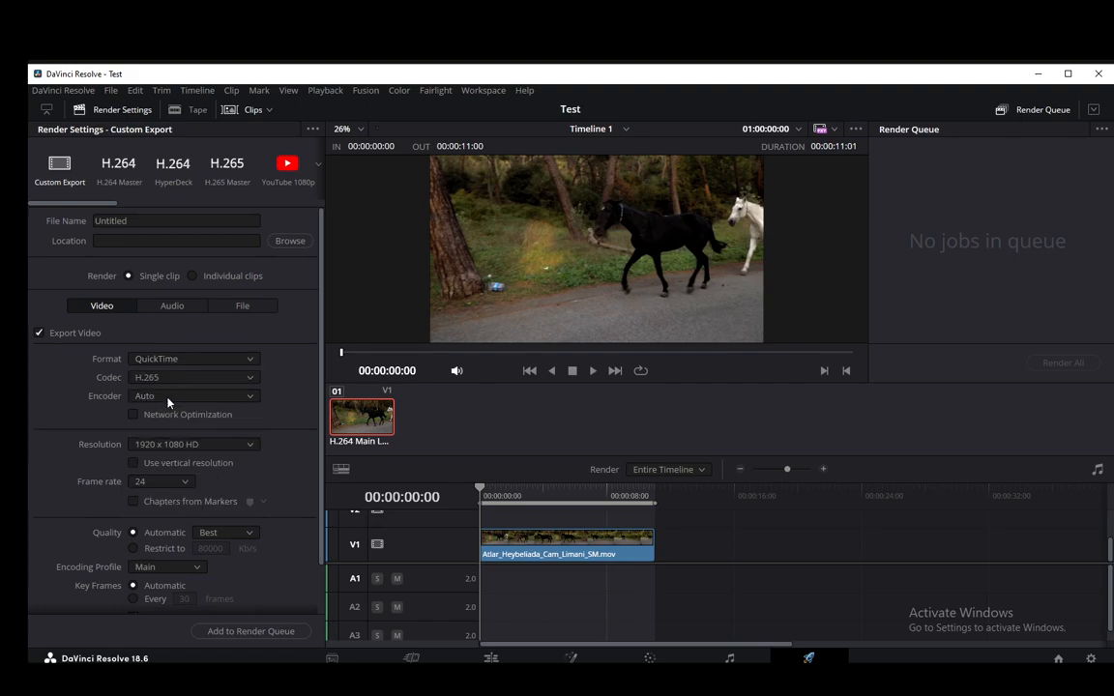
pyautogui.click(194, 395)
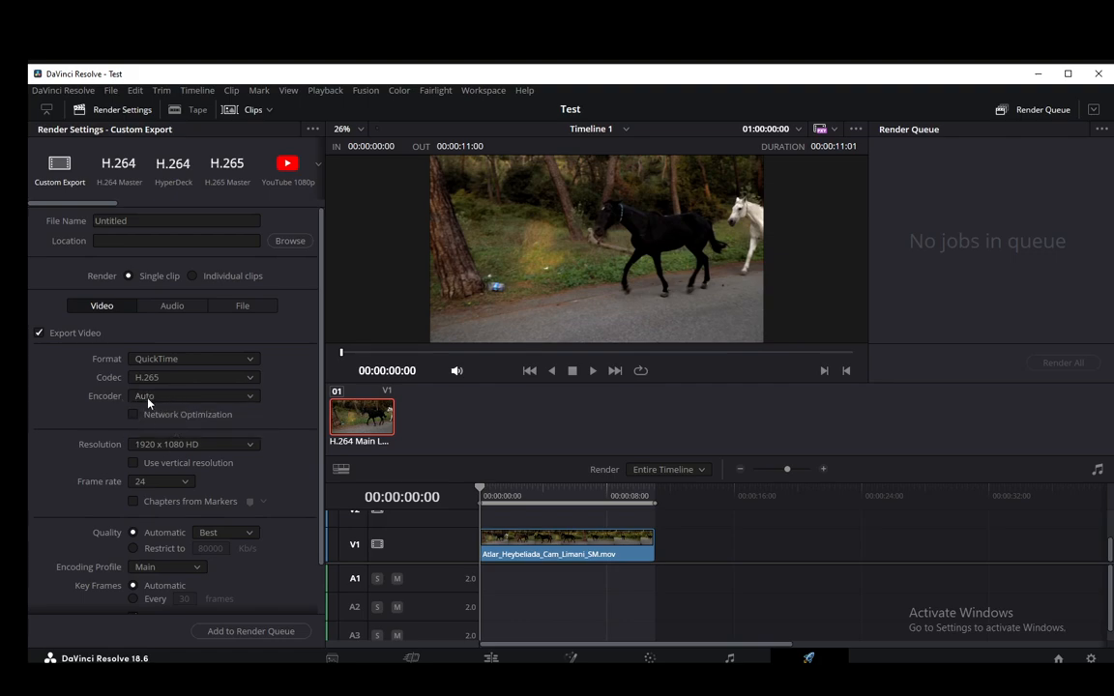
pyautogui.click(159, 482)
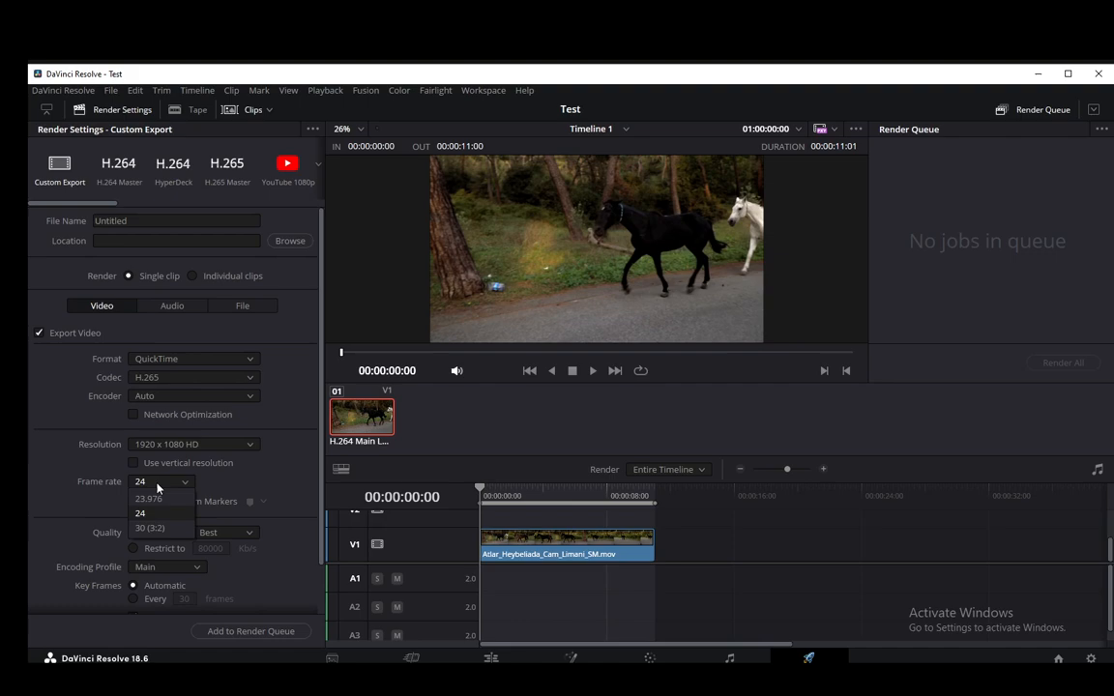
pyautogui.click(140, 513)
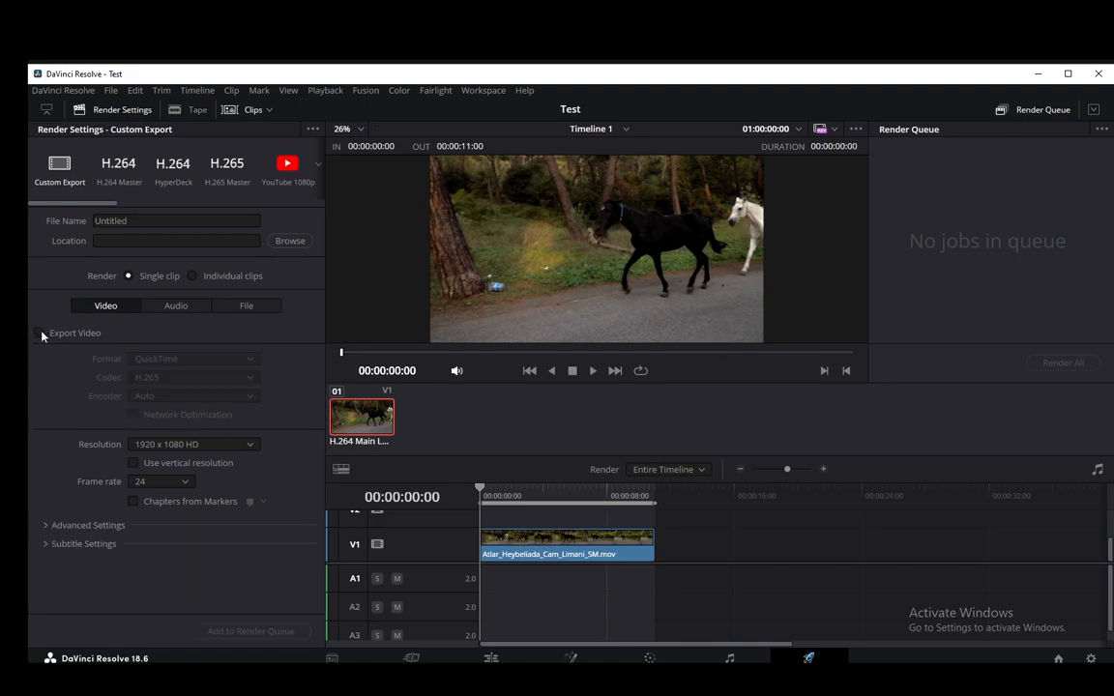
pyautogui.click(38, 333)
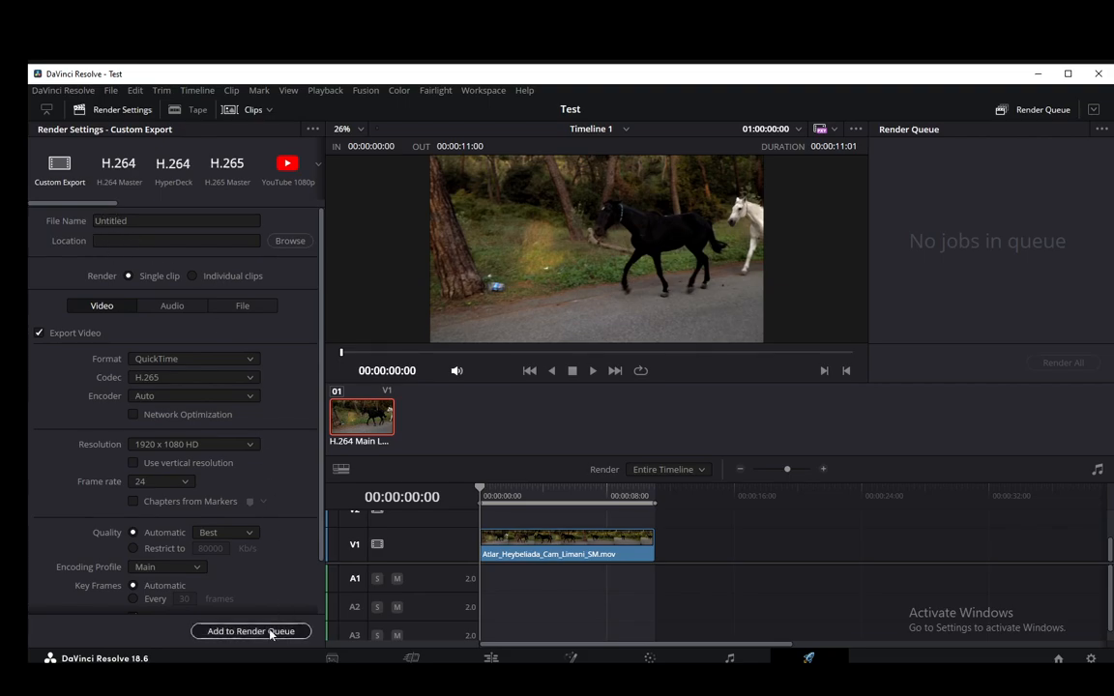
# - Choose the Desktop as the render location and add the timeline to the Render Queue
pyautogui.click(290, 241)
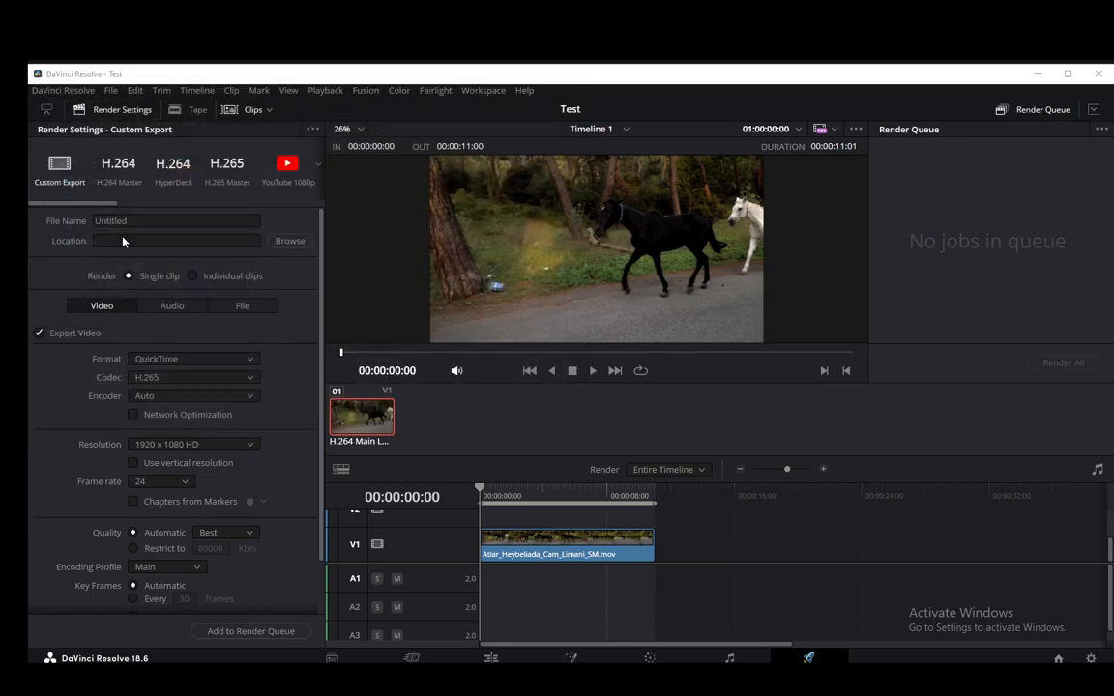
pyautogui.click(290, 241)
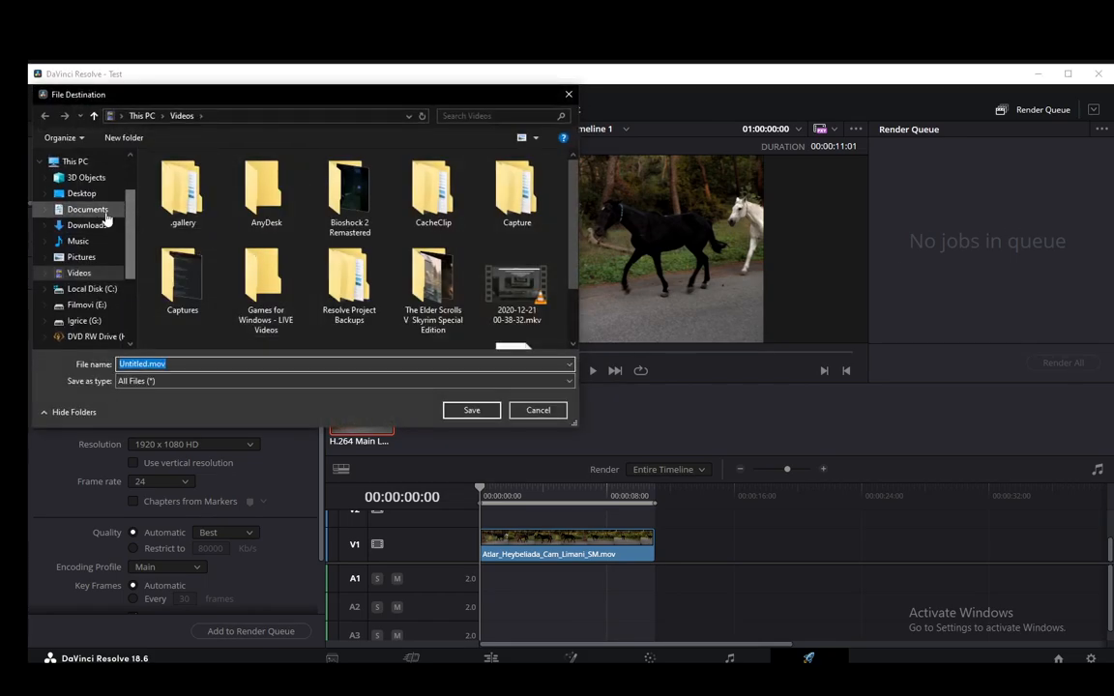
pyautogui.click(538, 410)
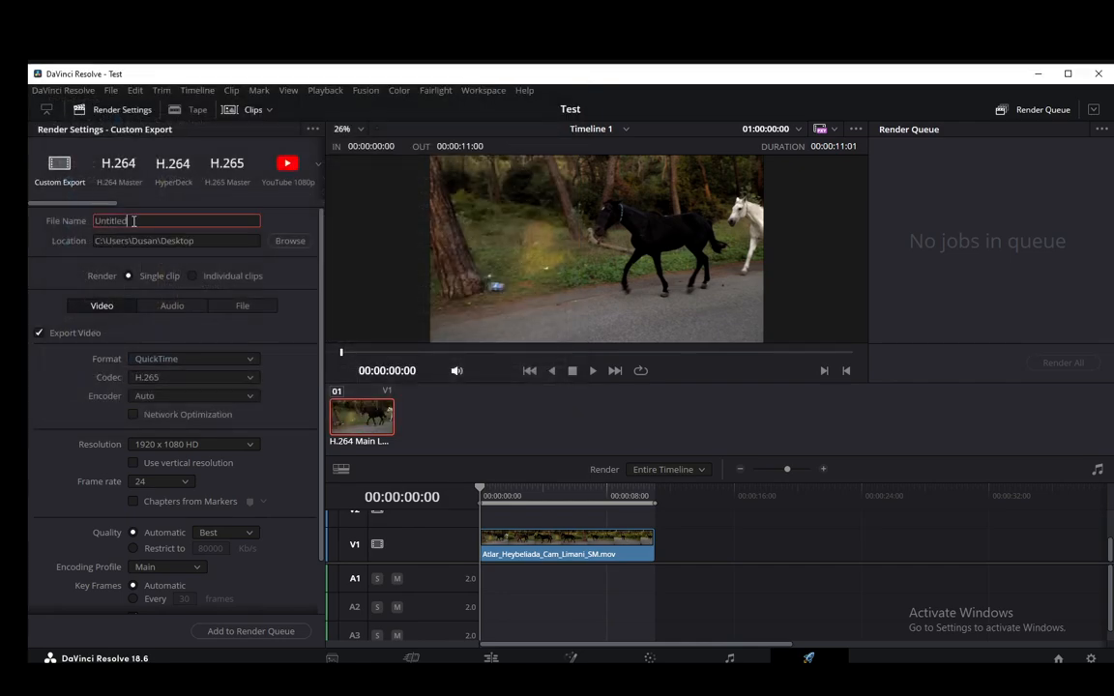
pyautogui.click(250, 631)
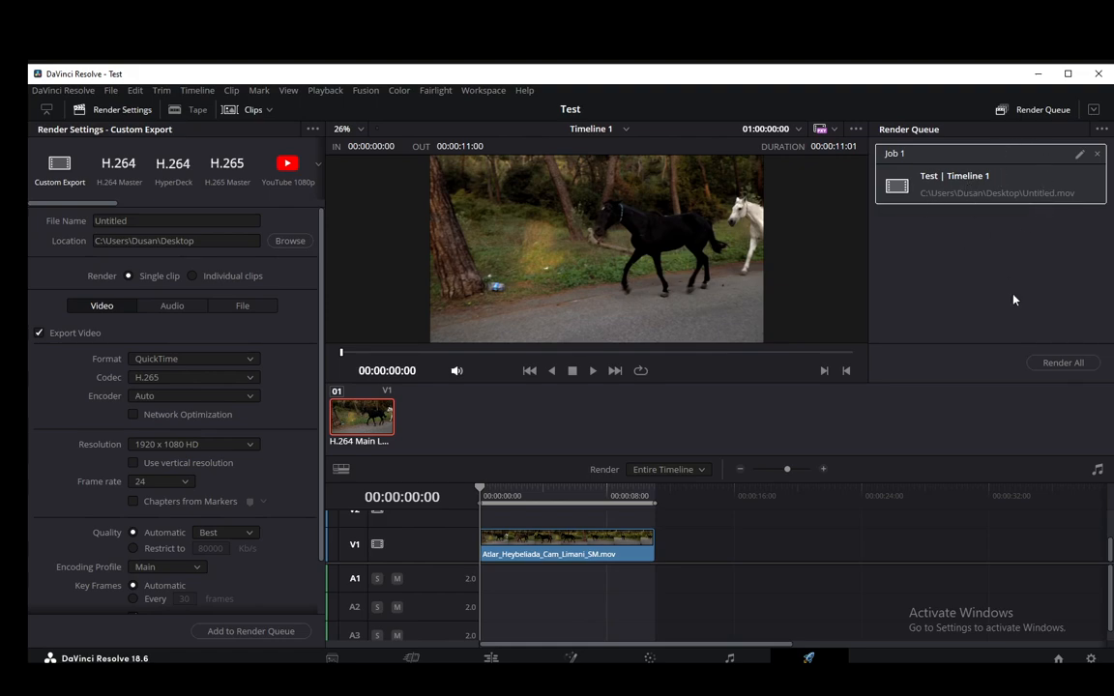
pyautogui.moveTo(726, 334)
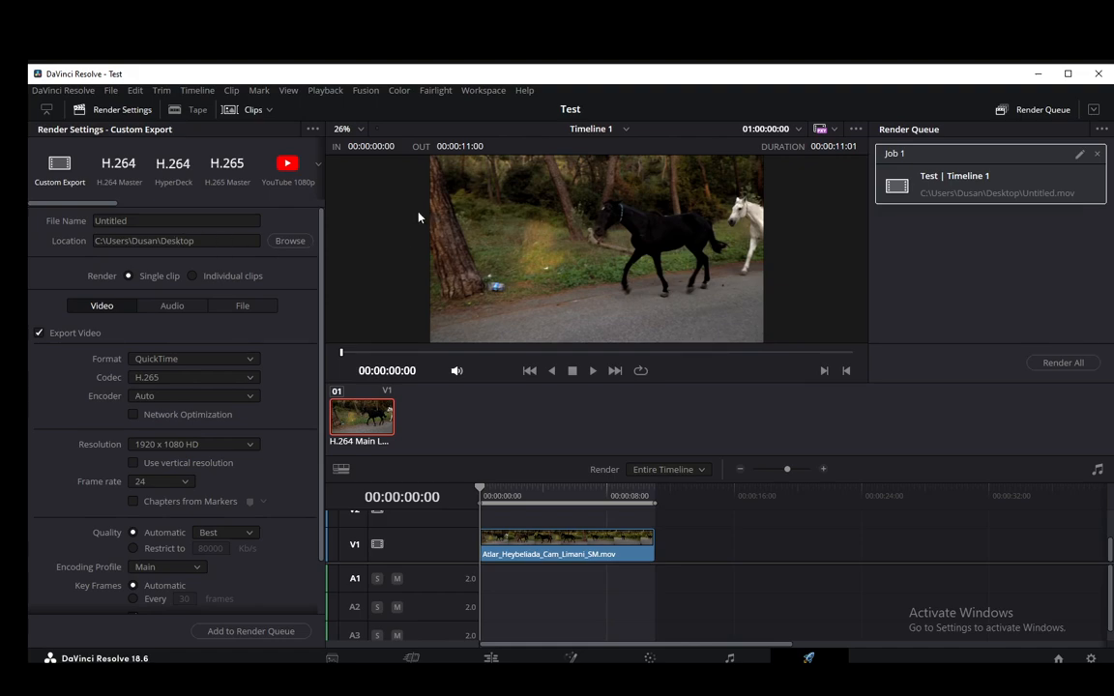
pyautogui.moveTo(665, 287)
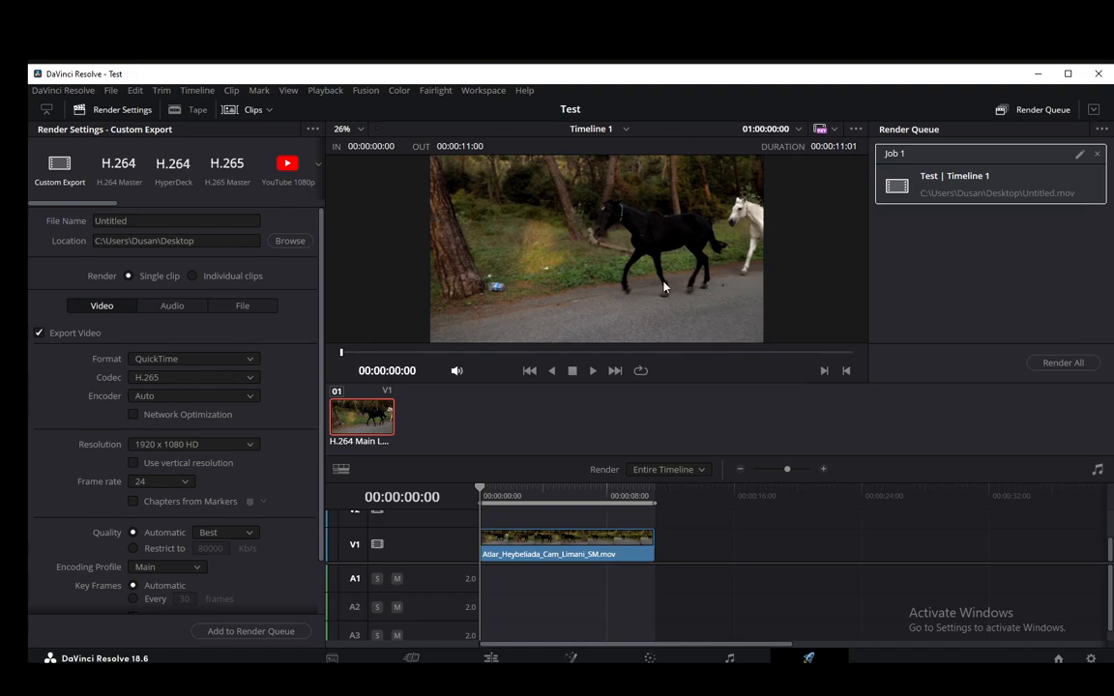
pyautogui.moveTo(635, 384)
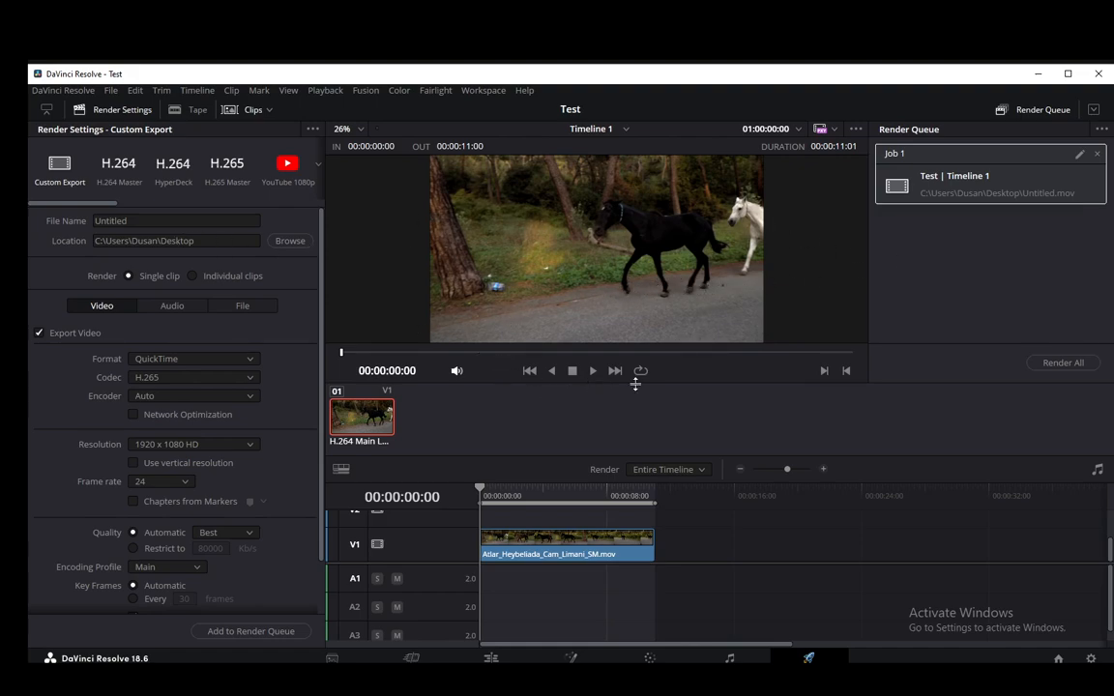